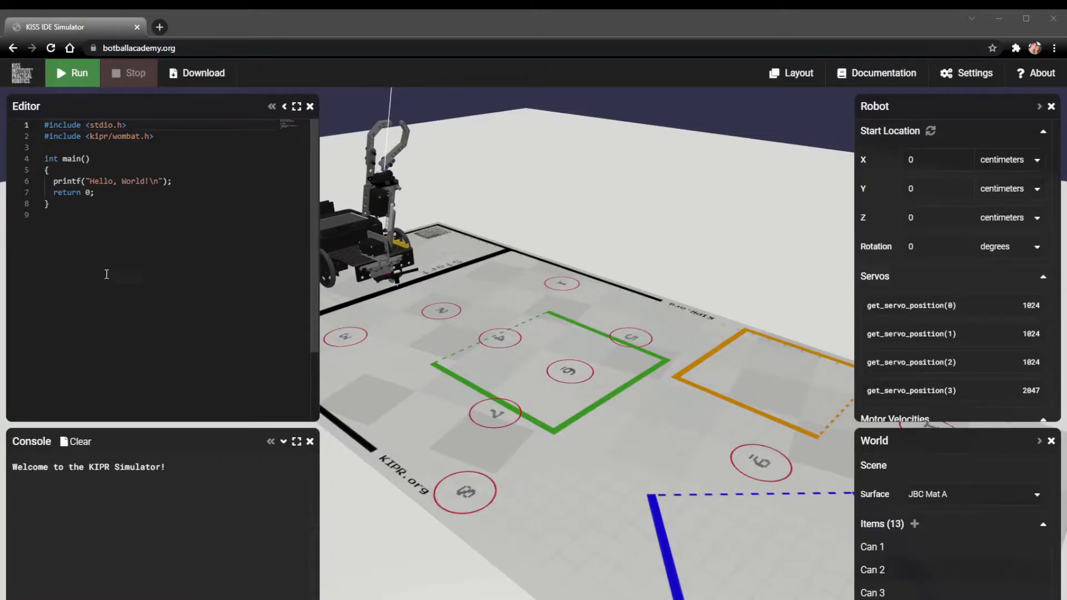
Run the starter Hello World program so the console prints 'Hello, World!'.
left_click(175, 182)
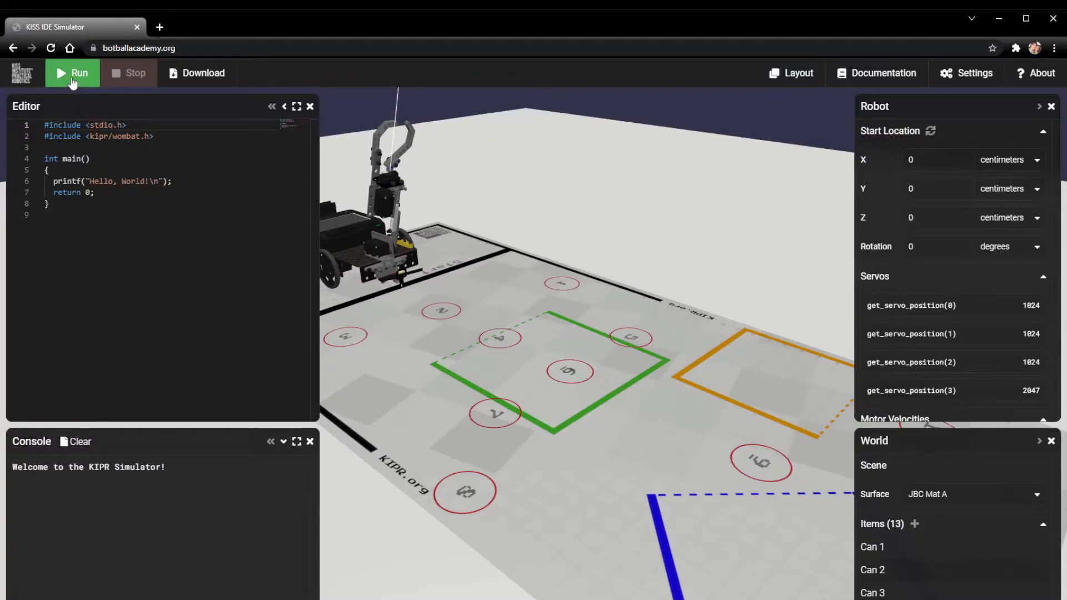
left_click(72, 72)
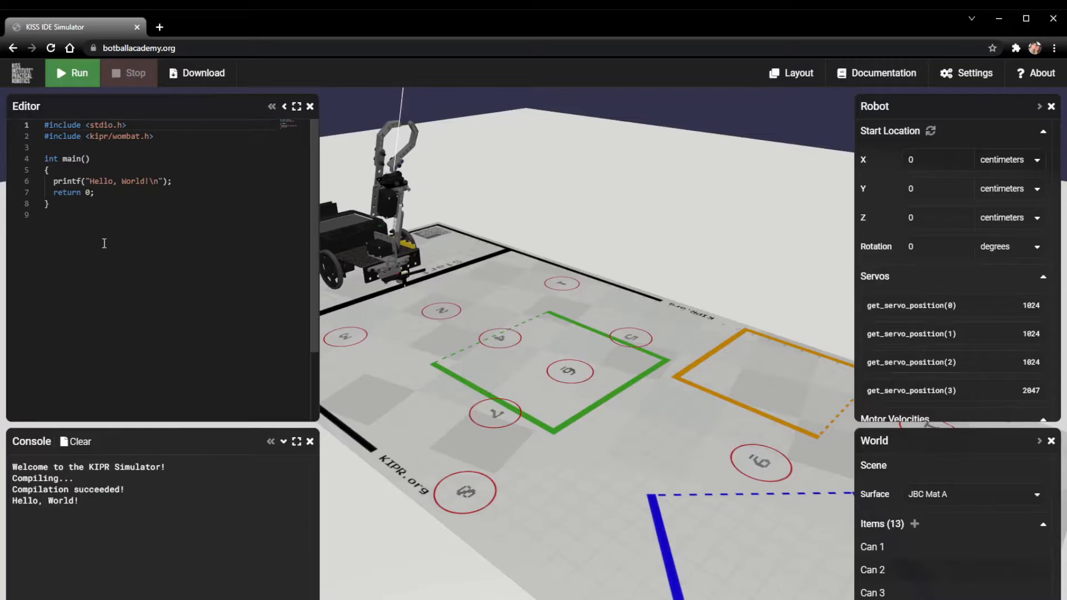
Replace World with Tim in the printf line and rerun to print 'Hello, Tim!'.
double_click(133, 181)
type("Tim")
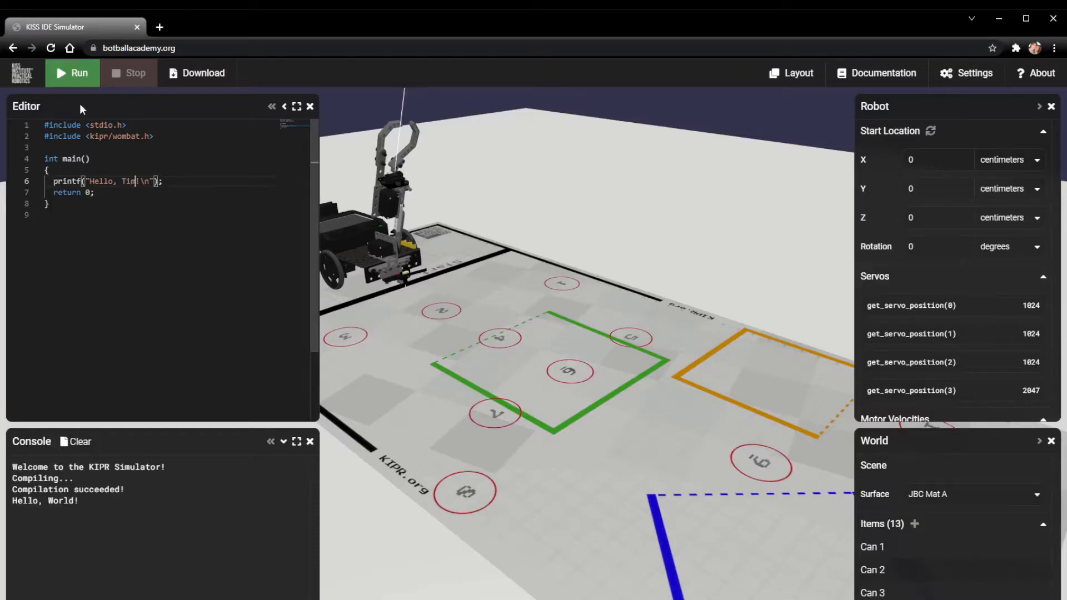
left_click(72, 73)
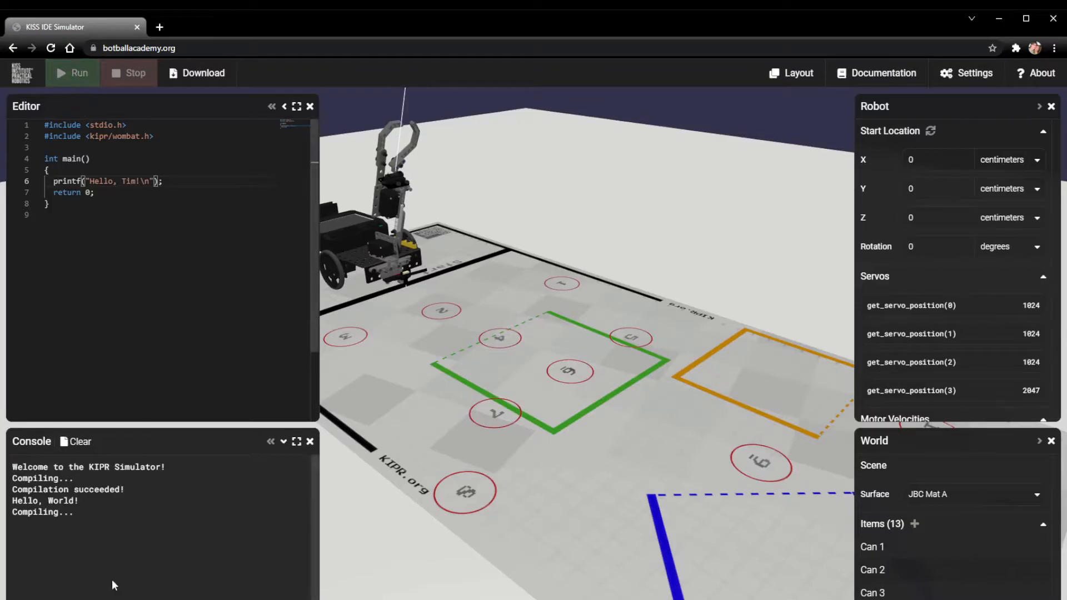
left_click(72, 73)
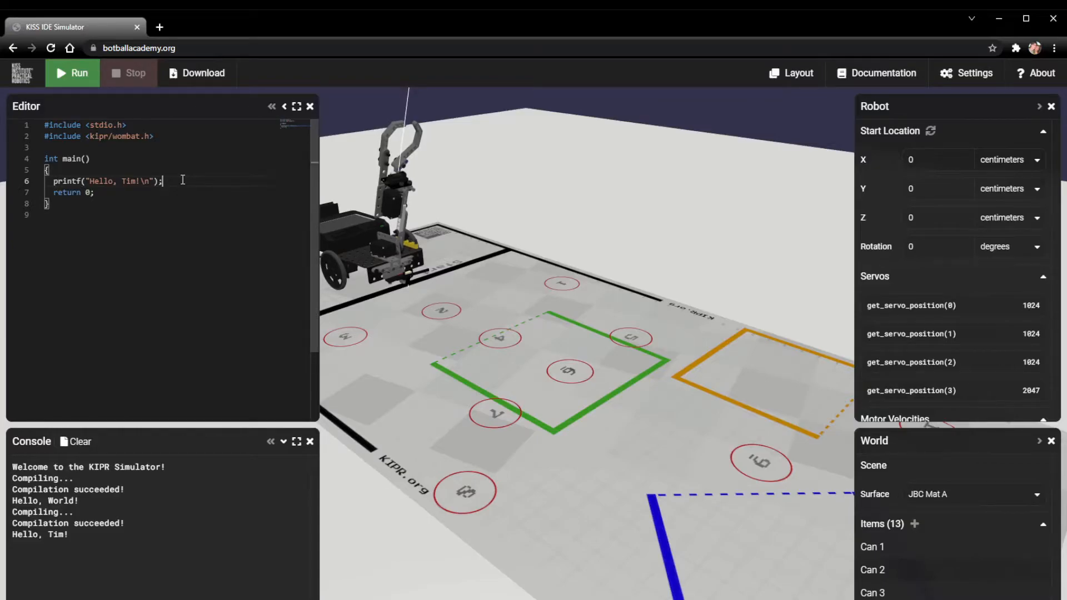
Add motor(0,50); and motor(3,50); on new lines after the greeting.
key("Enter")
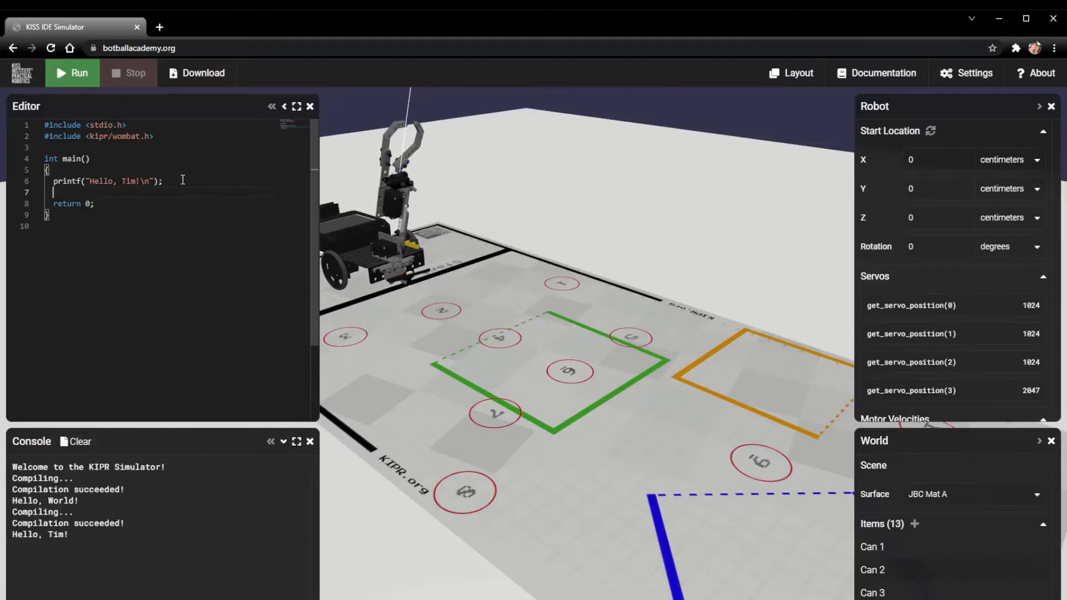
type("motor")
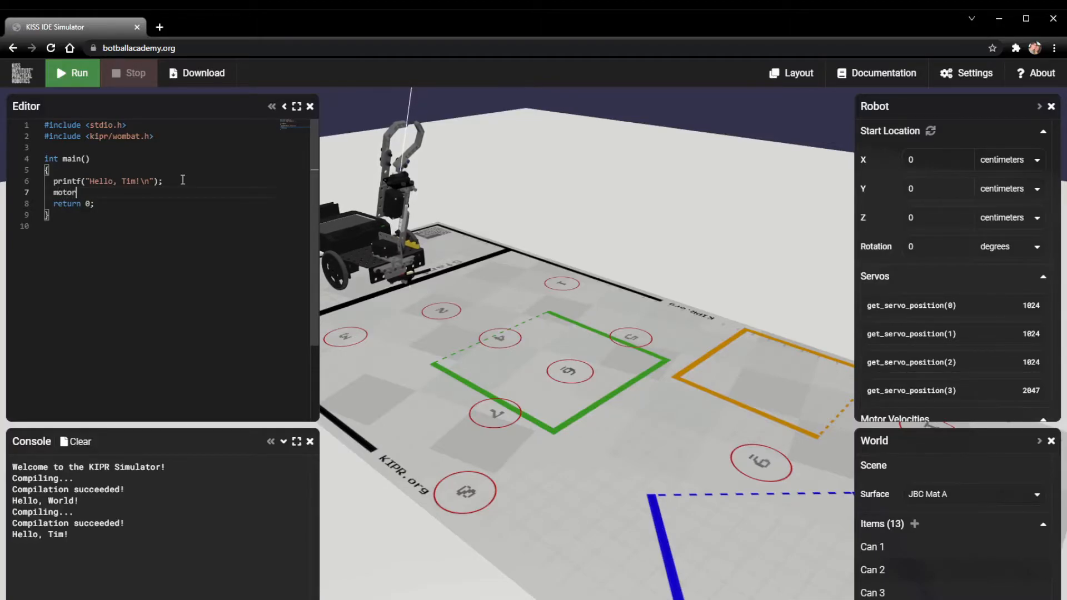
type("(")
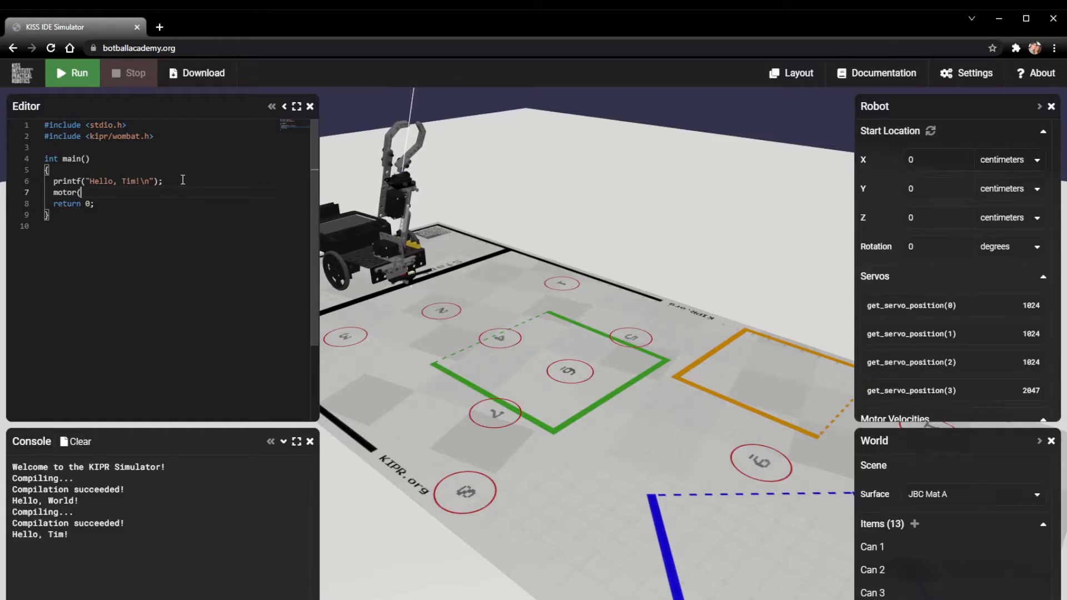
type("0")
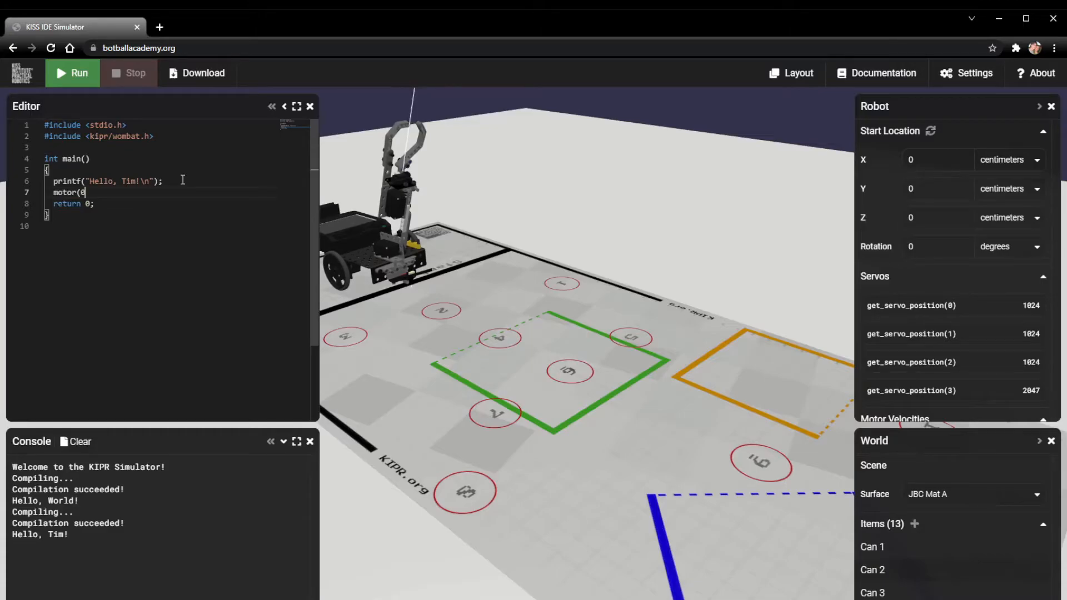
type(",")
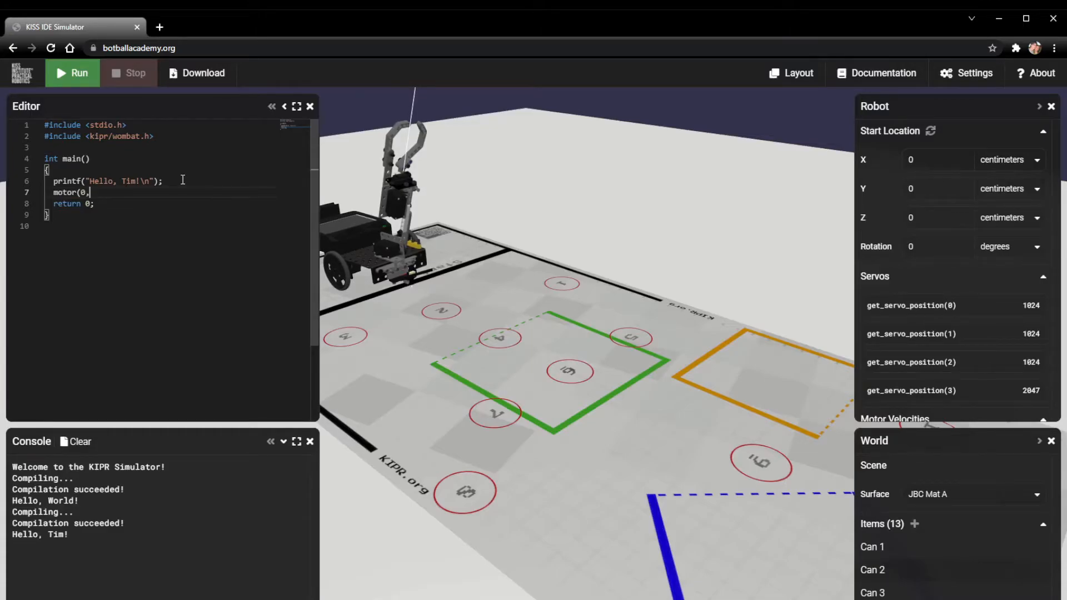
type("50")
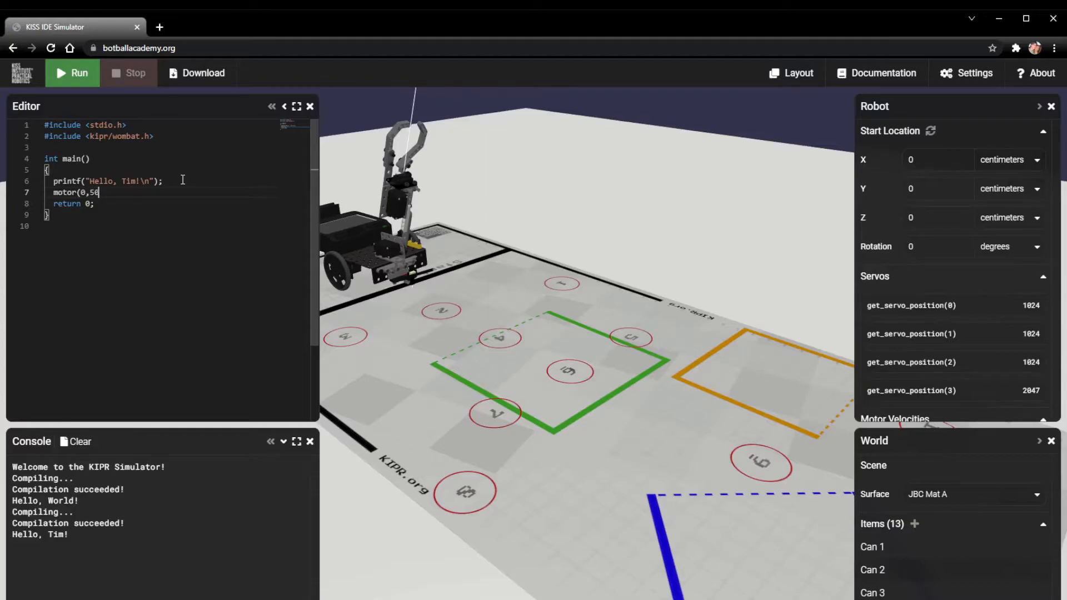
type("0);")
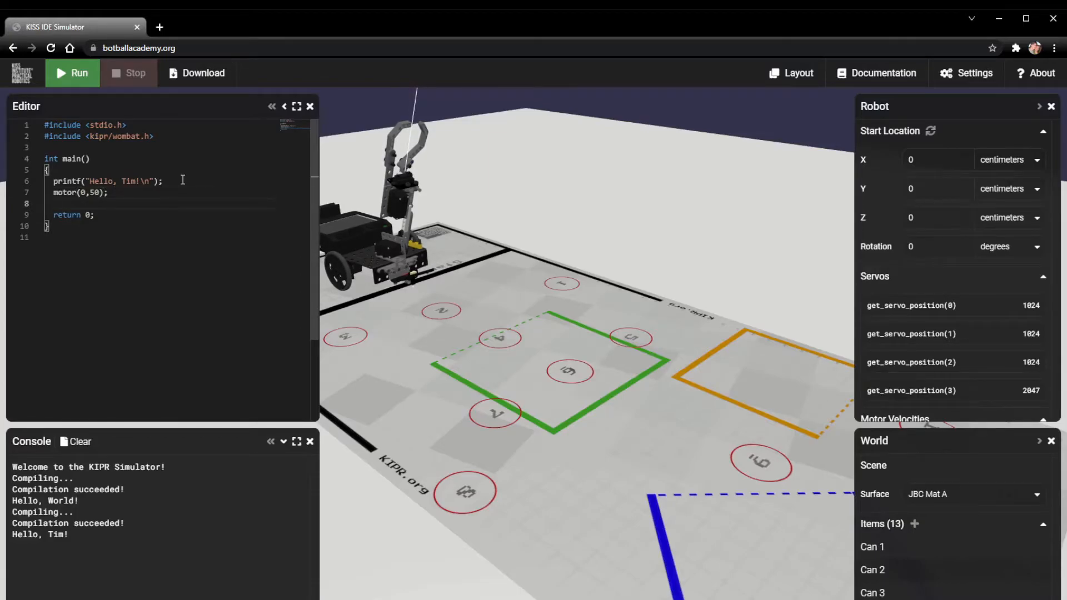
type("motor(")
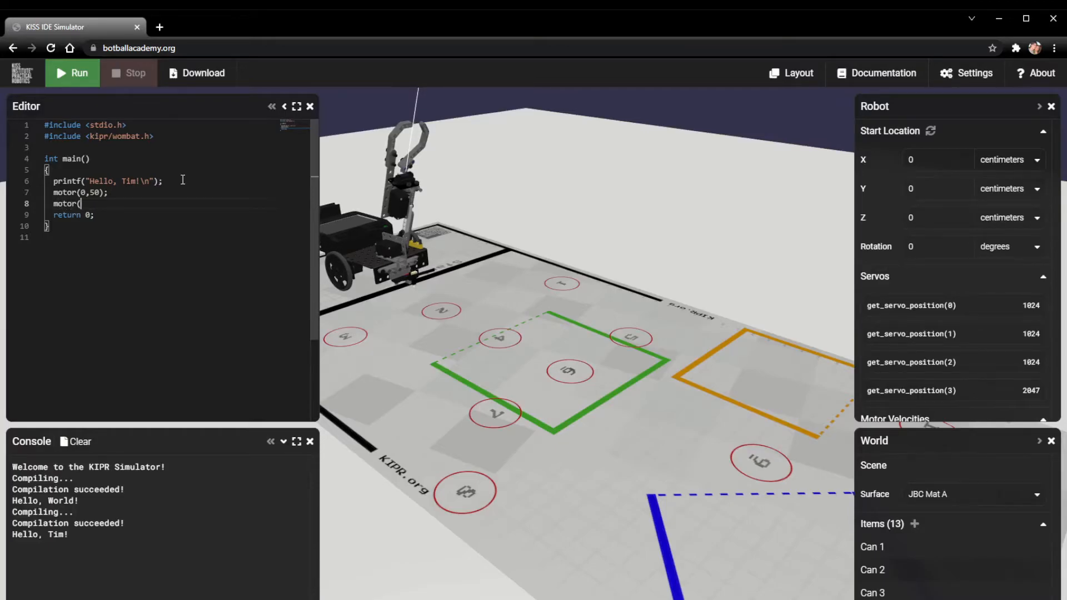
type("3,")
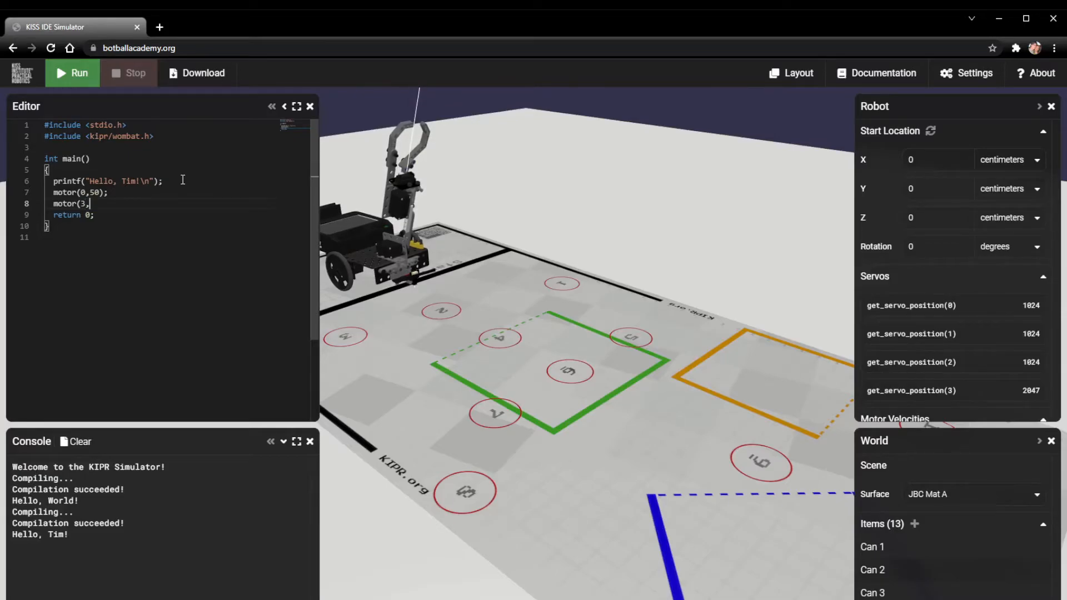
type("50);")
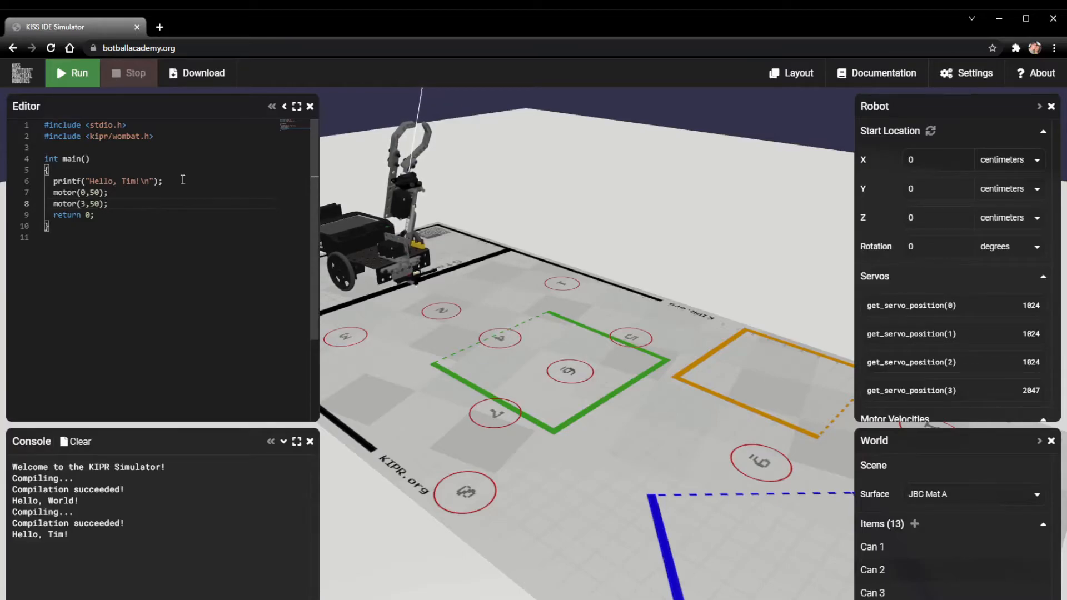
Add msleep(5000); on a new line below the motor commands.
key("Enter")
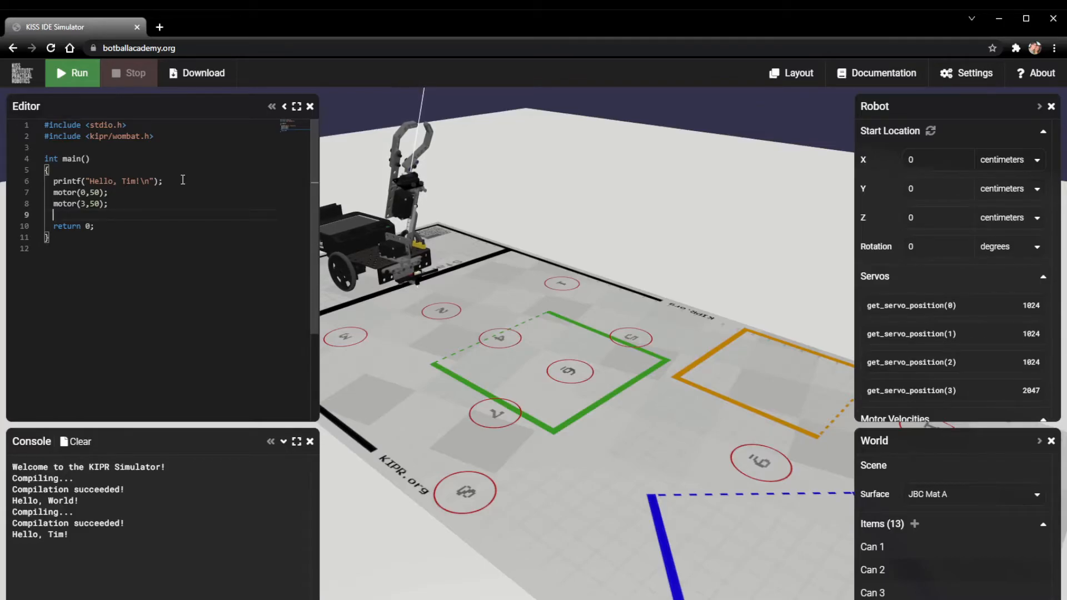
type("msl")
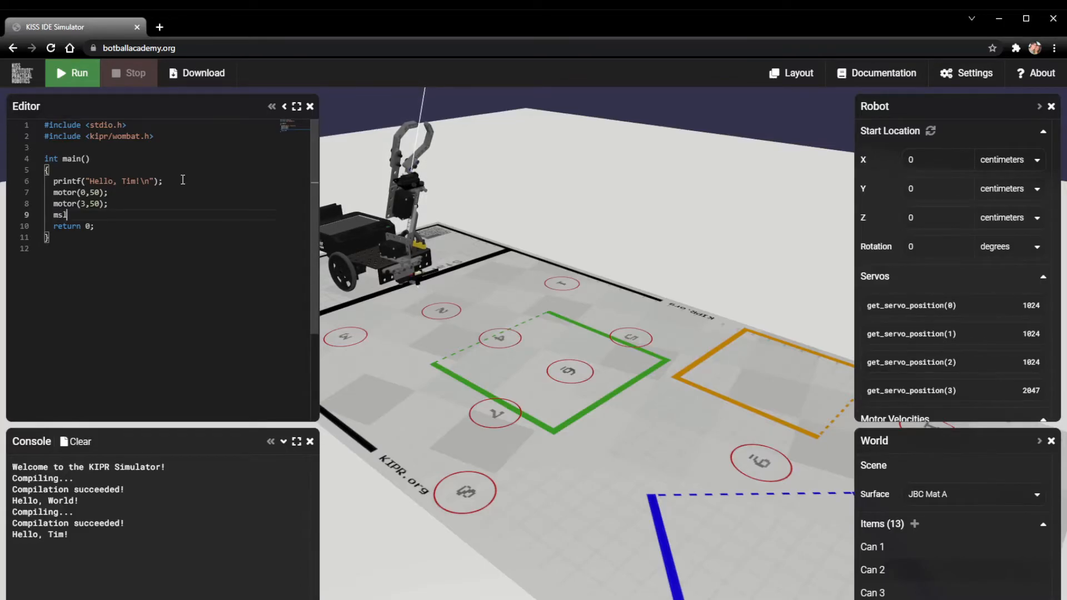
type("leep(")
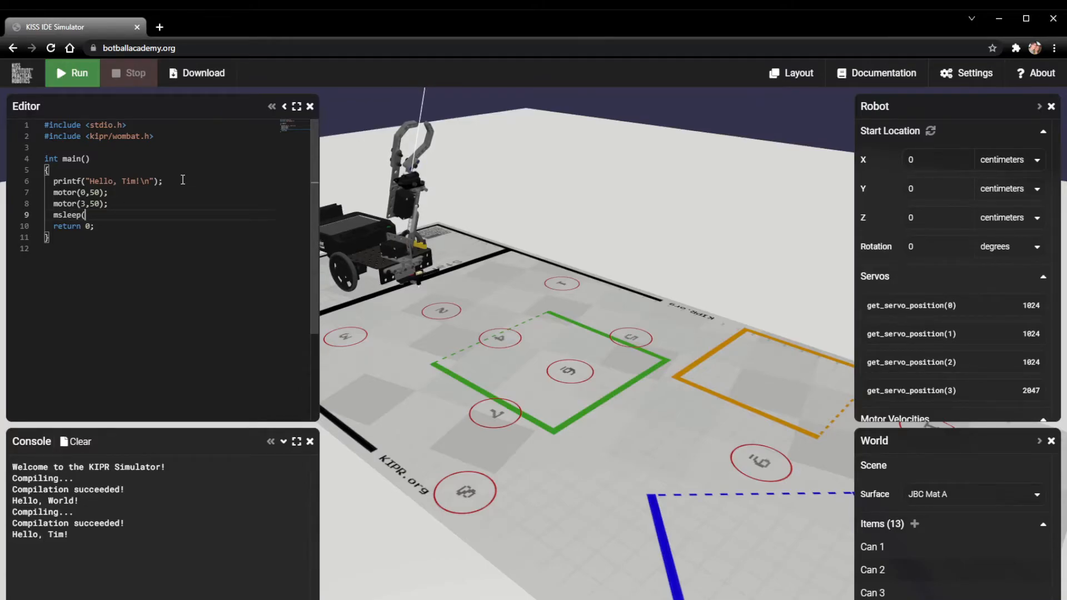
type("5")
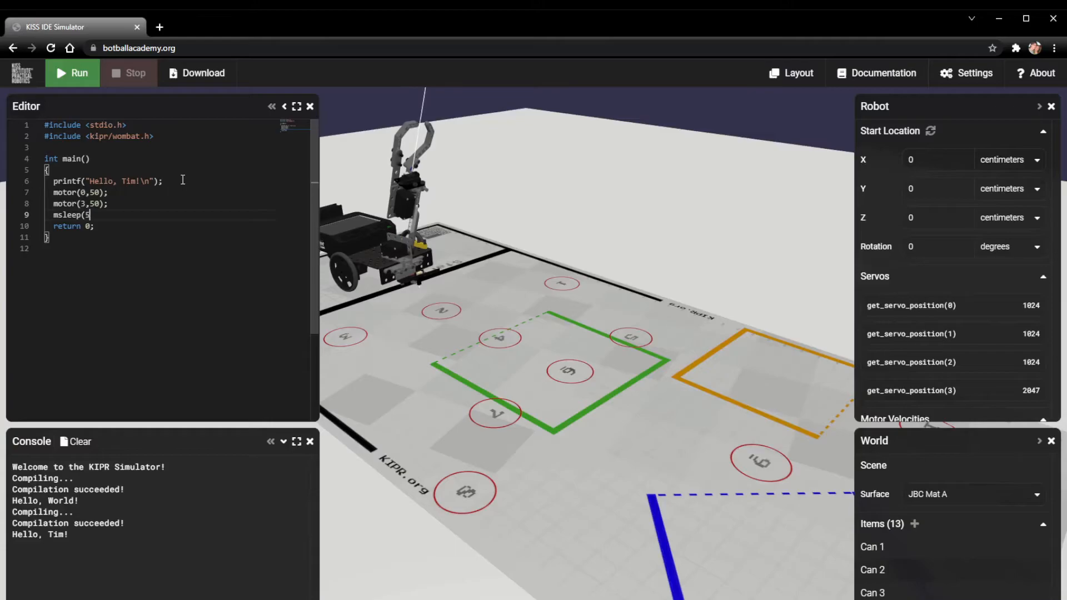
type("5000)")
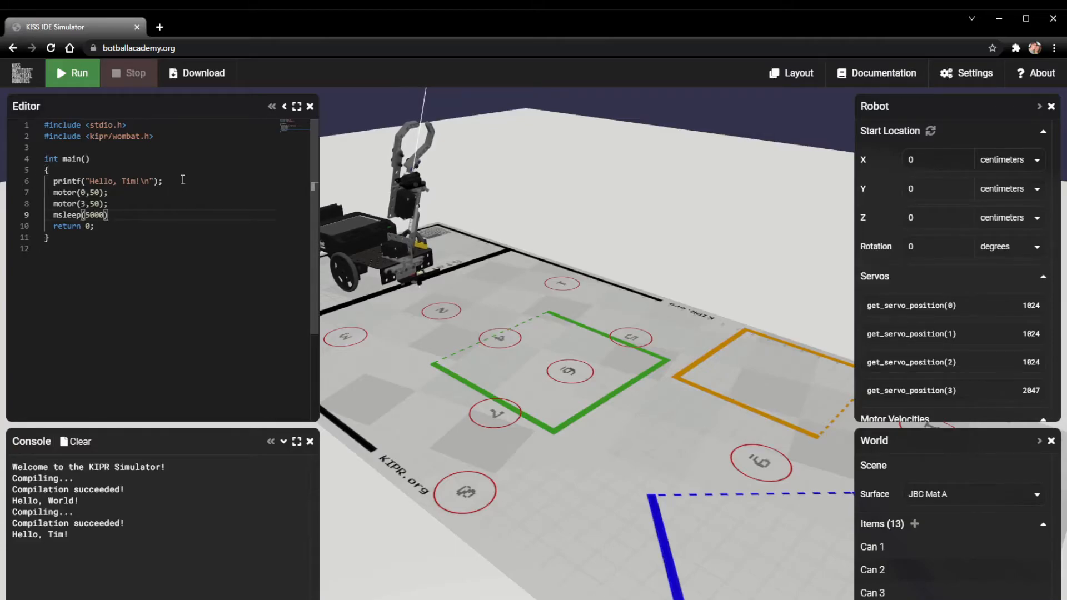
type(";")
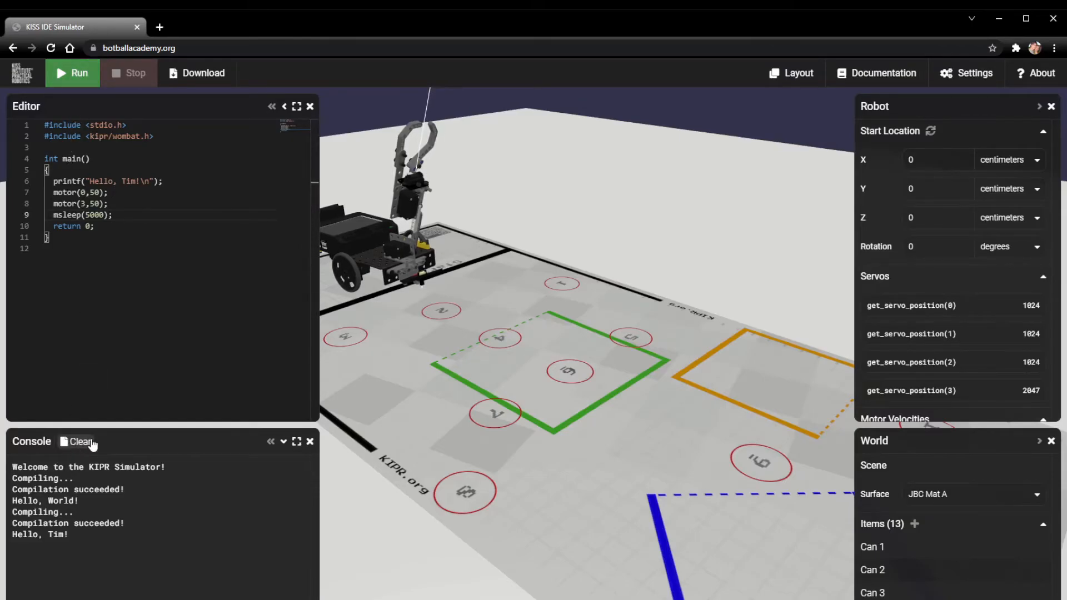
Clear the console and run the motor-and-wait program, printing 'Hello, Tim!'.
left_click(79, 441)
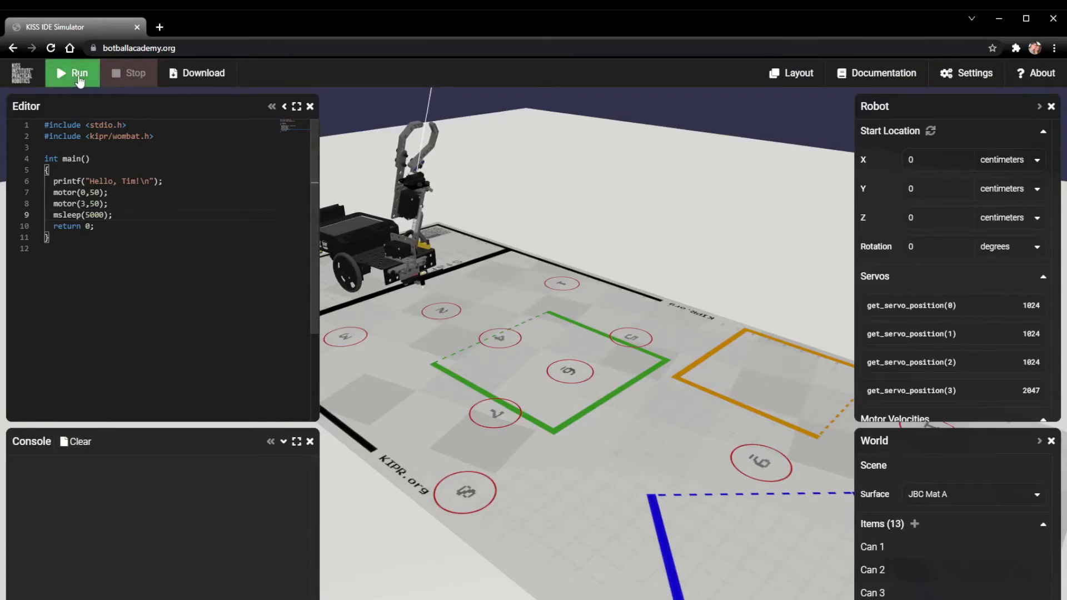
left_click(72, 72)
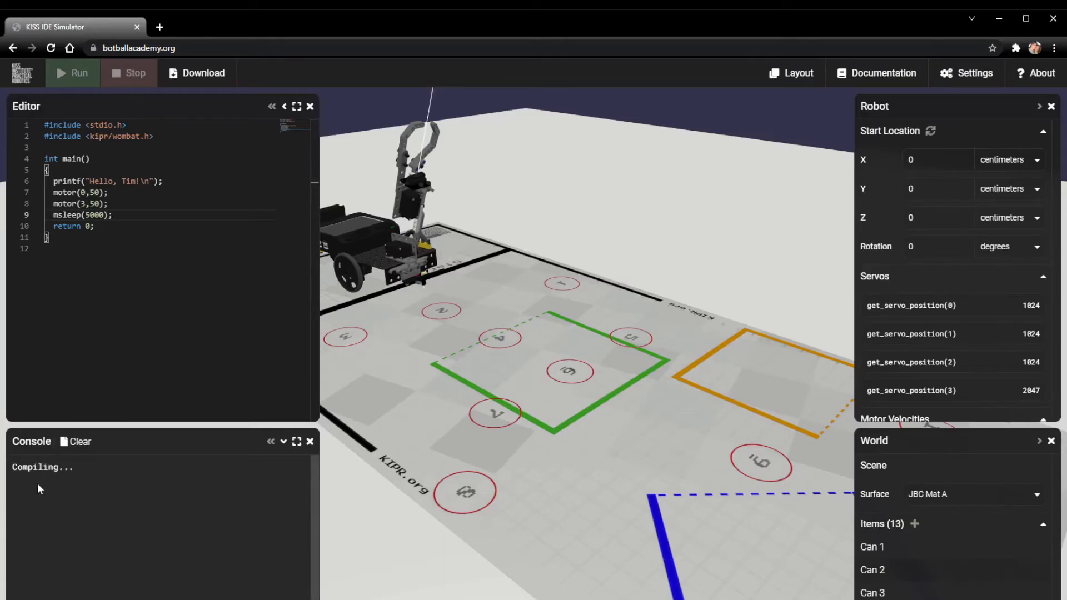
left_click(72, 73)
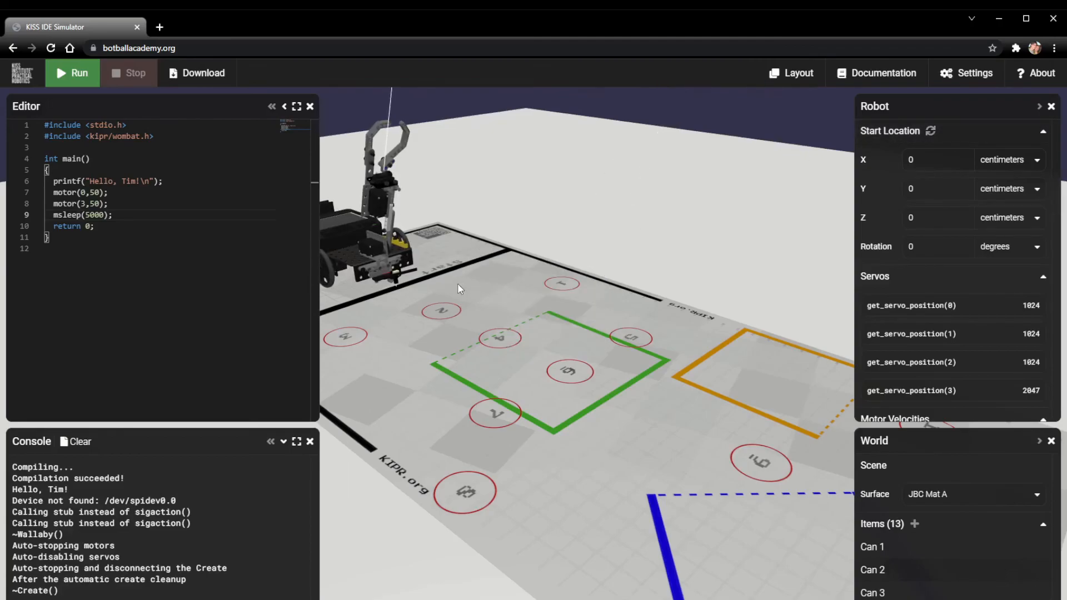
mouse_move(209, 286)
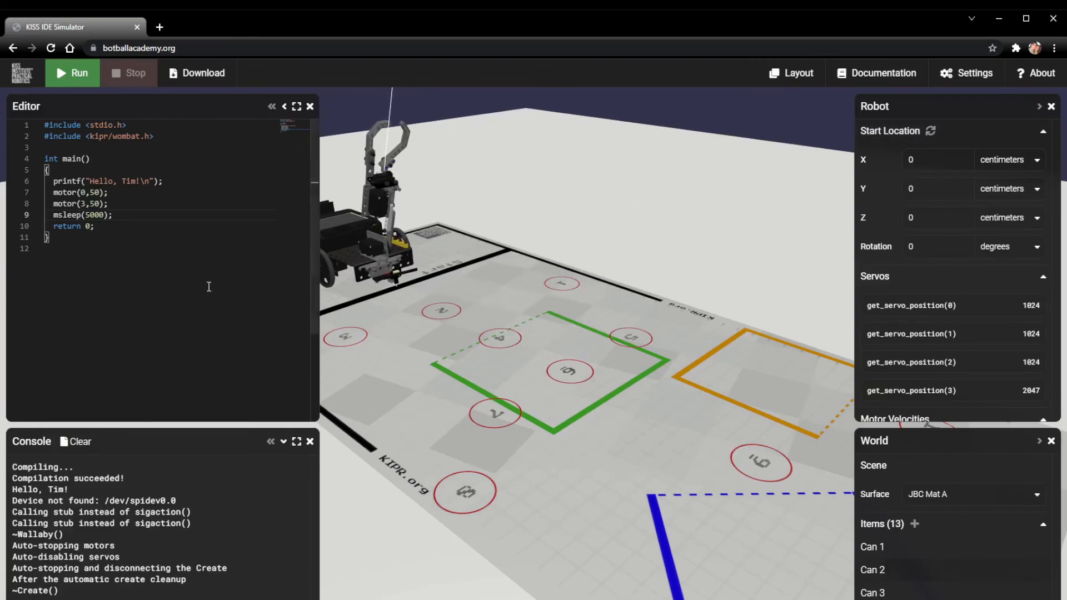
left_click(132, 215)
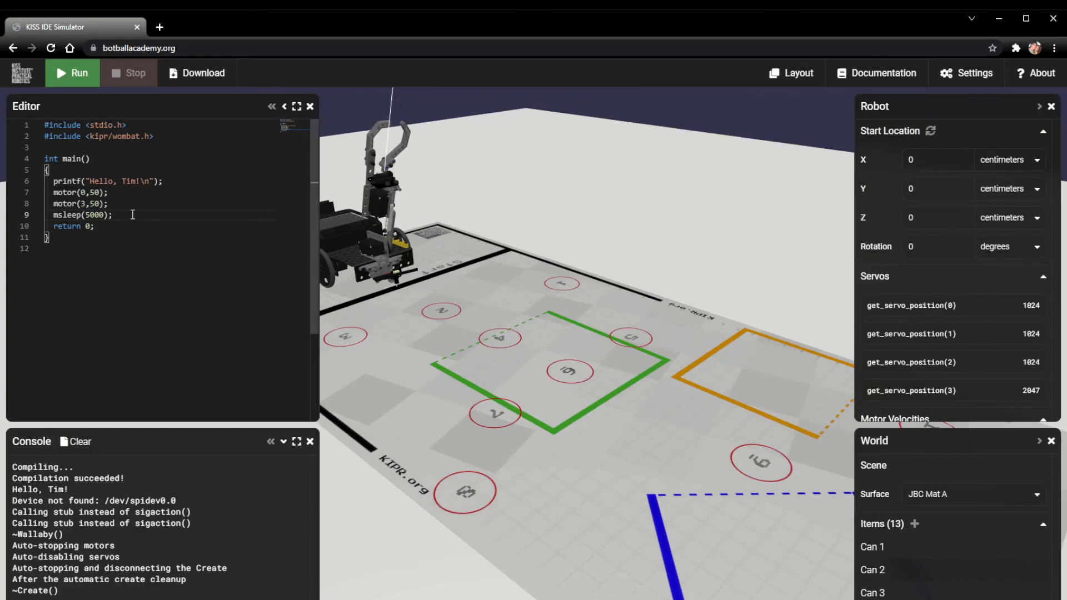